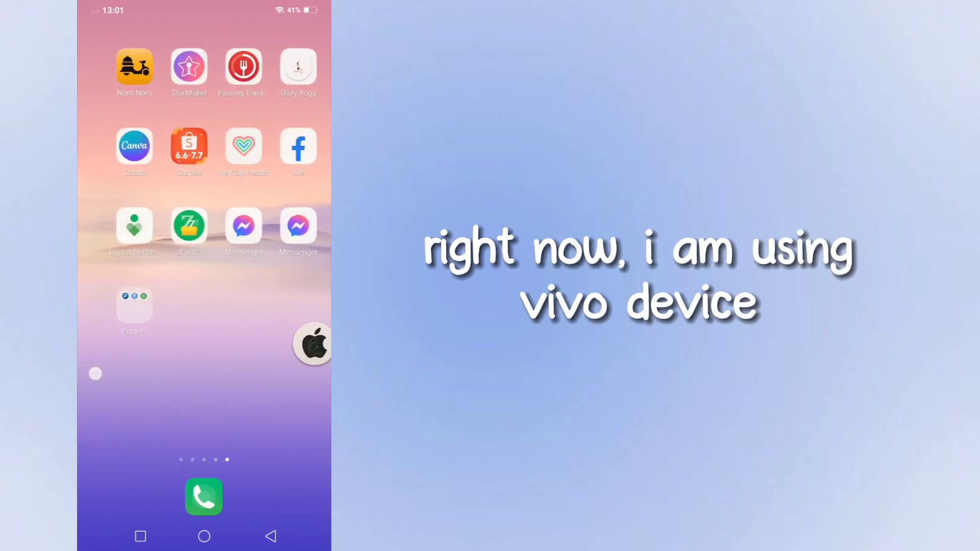
Launch Notes from the Education folder on the home screen.
scroll("left", 3)
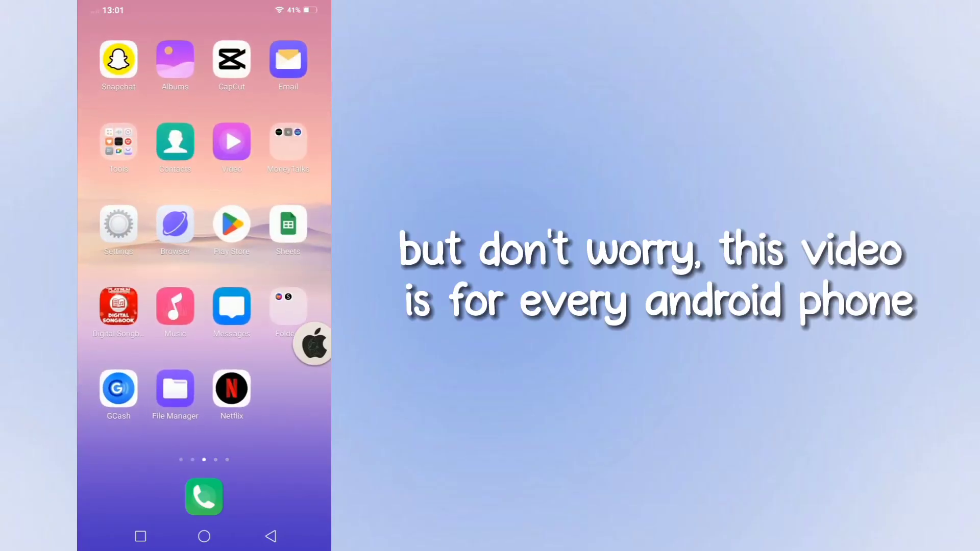
left_click(229, 81)
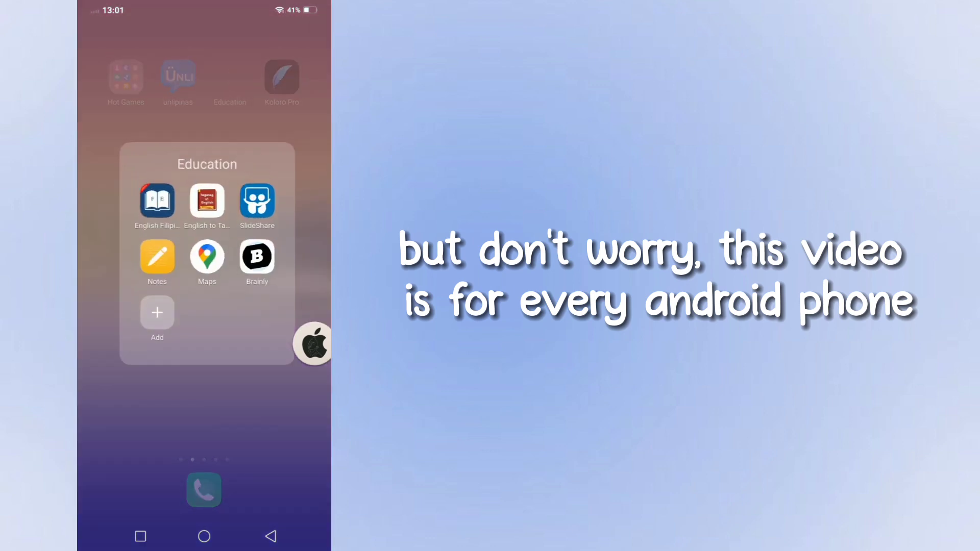
left_click(157, 258)
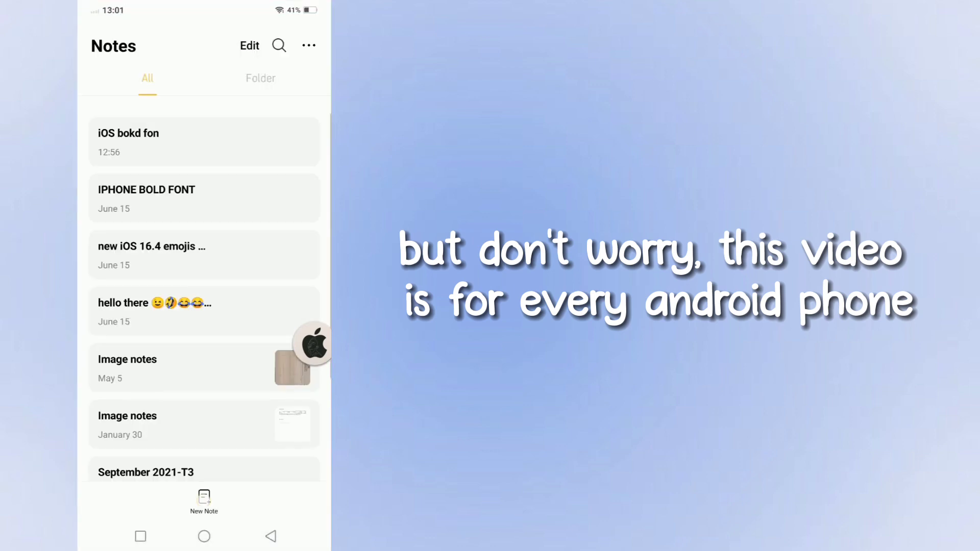
Write a new note 'This is my default android Font' to view the stock font.
left_click(203, 501)
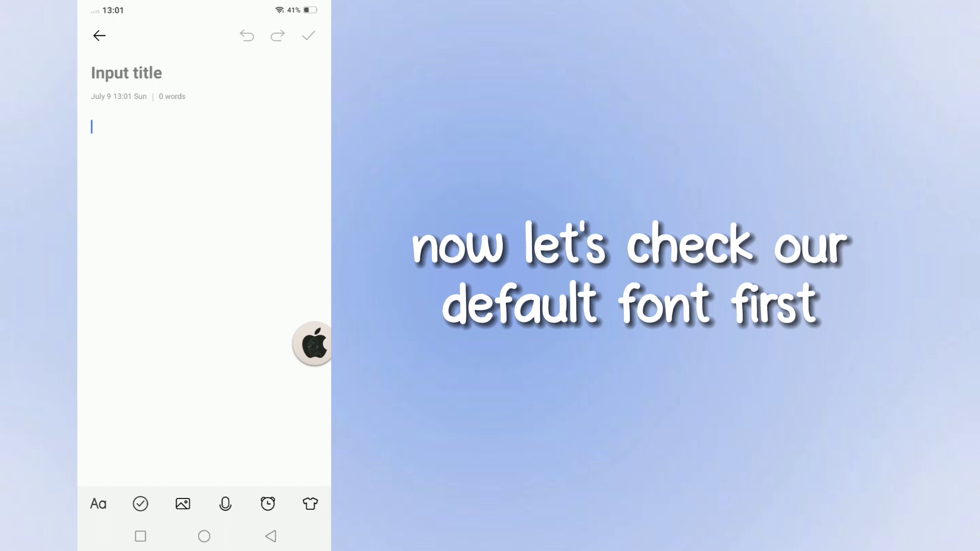
type("This is my default android Font")
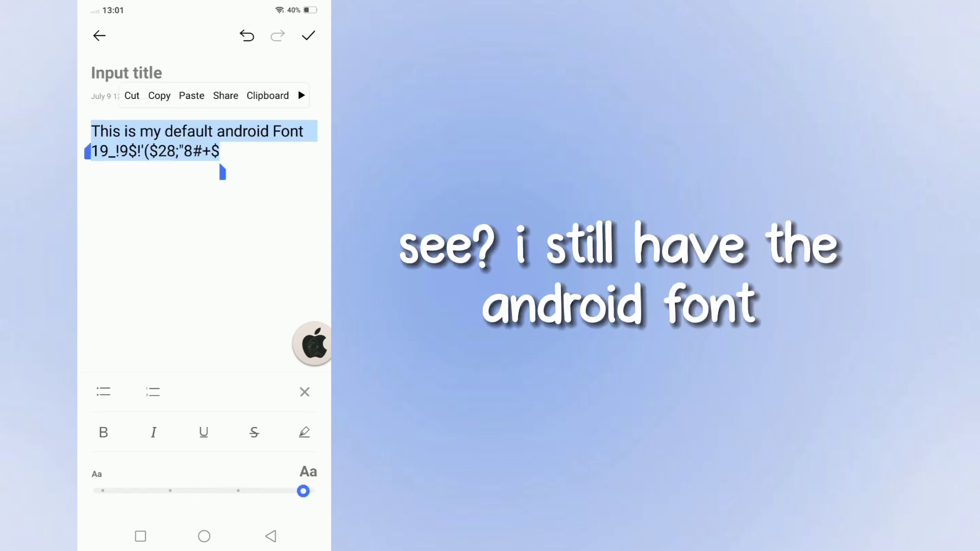
left_click(187, 250)
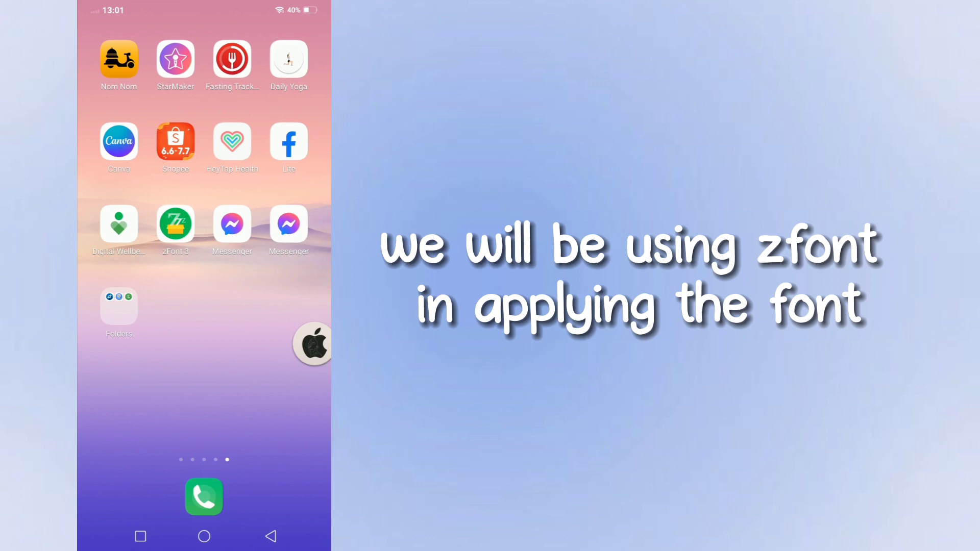
Import the SF iOS SemiBold .ttf into zFont 3's local fonts and preview it.
left_click(176, 223)
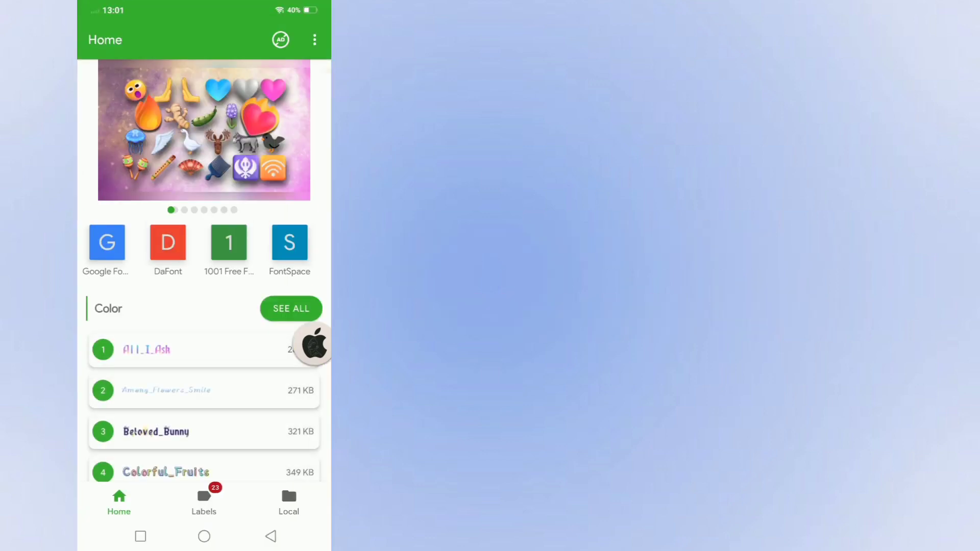
scroll("down", 3)
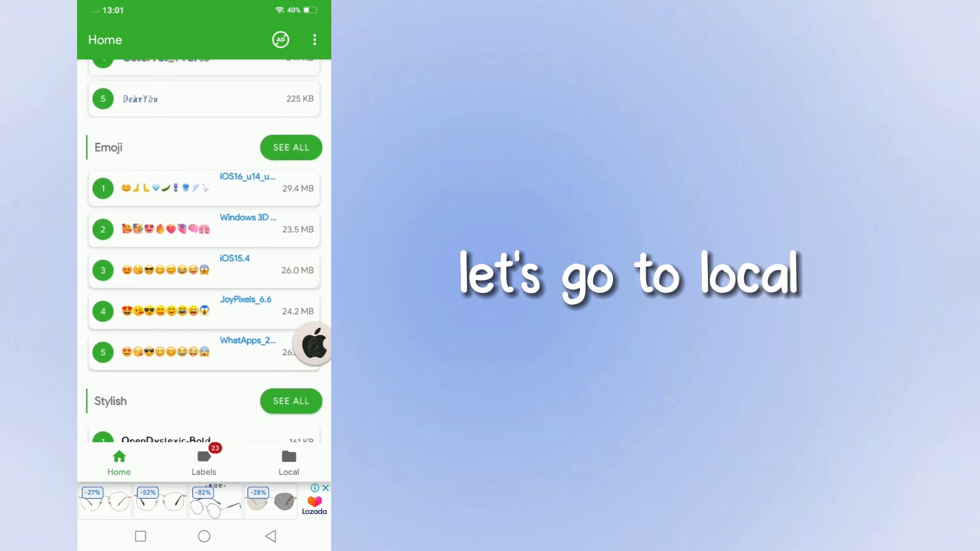
left_click(288, 462)
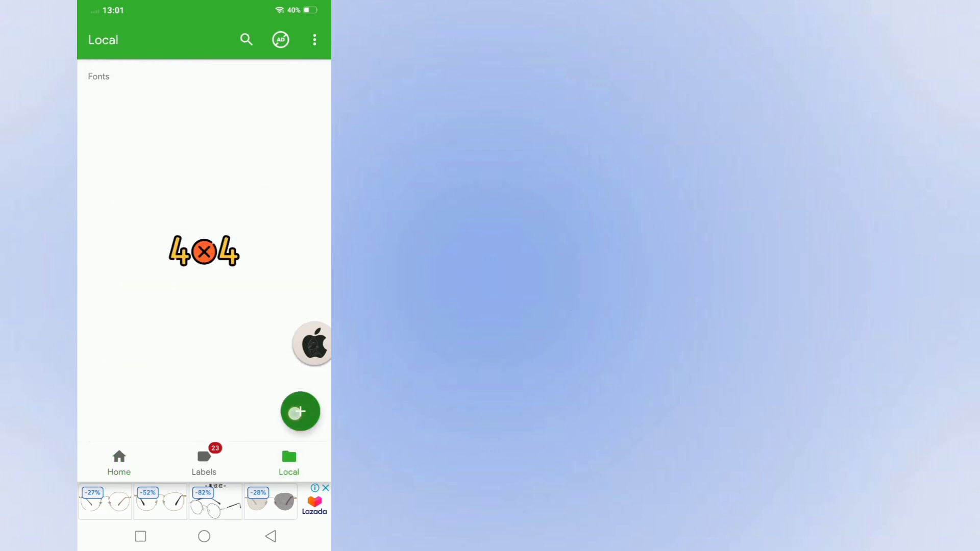
left_click(300, 412)
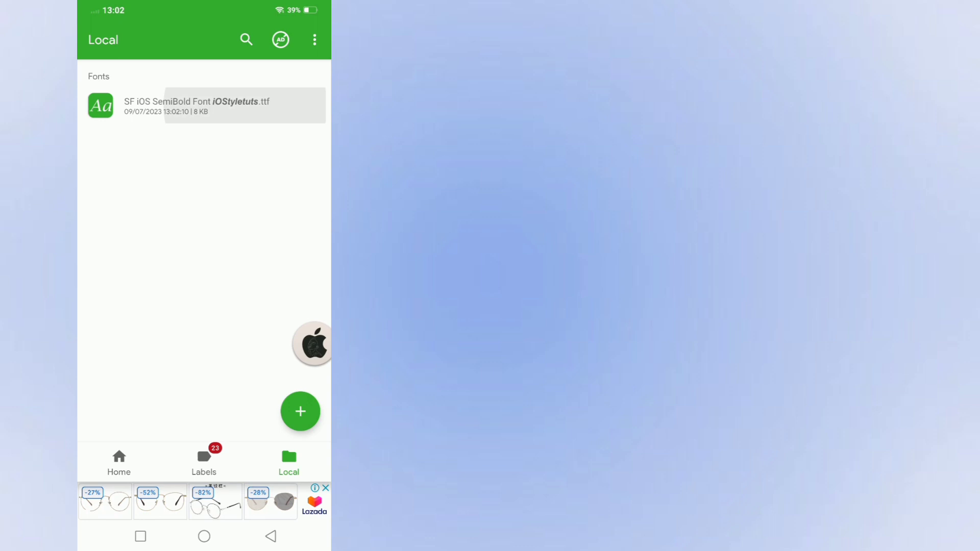
left_click(196, 105)
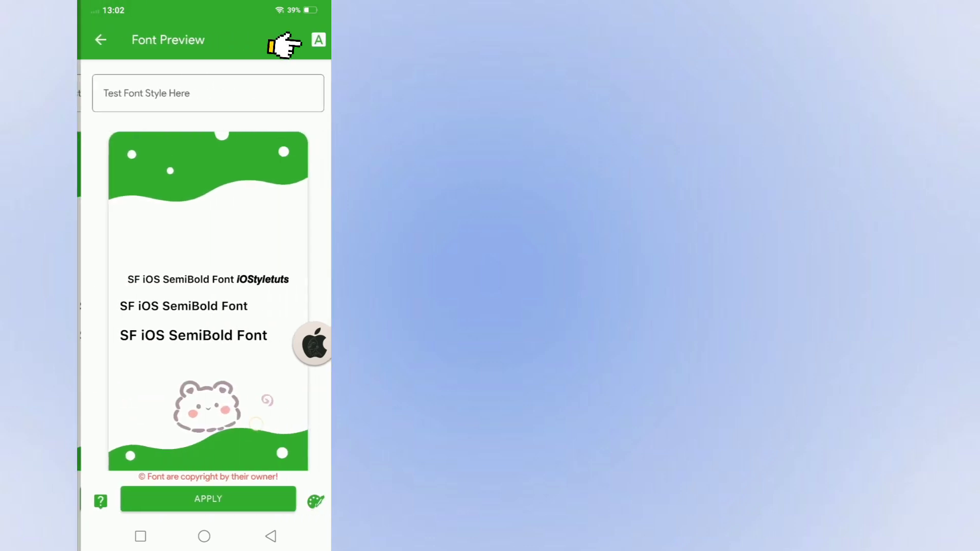
Apply the SF iOS SemiBold font using Auto (Recommended) mode, continuing to the theme store.
left_click(318, 39)
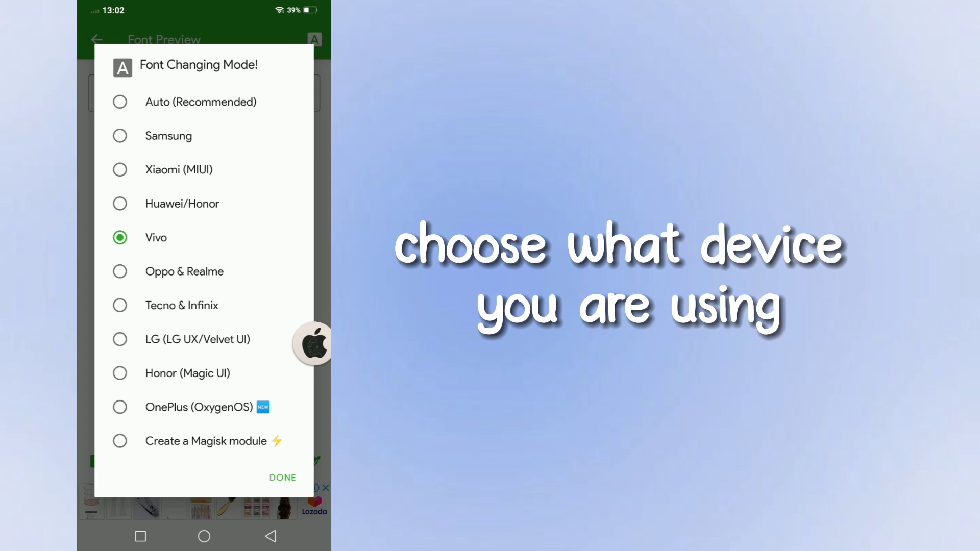
left_click(120, 101)
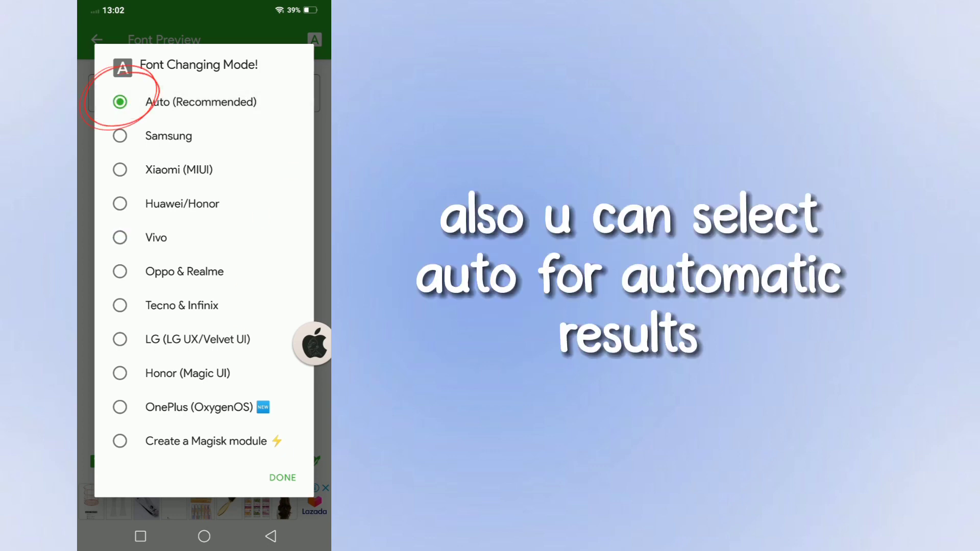
left_click(282, 478)
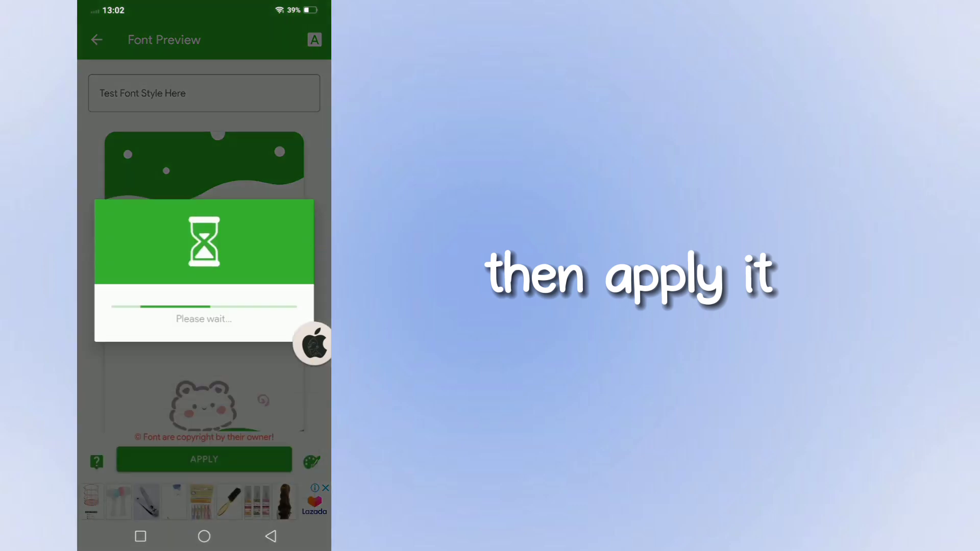
left_click(203, 459)
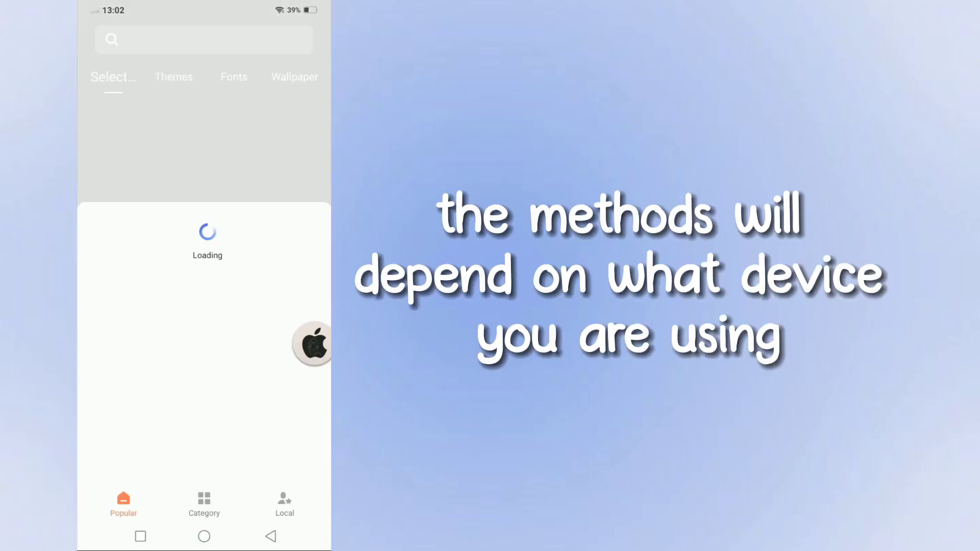
Apply the Nice Day font from the theme store's Local fonts list.
left_click(284, 504)
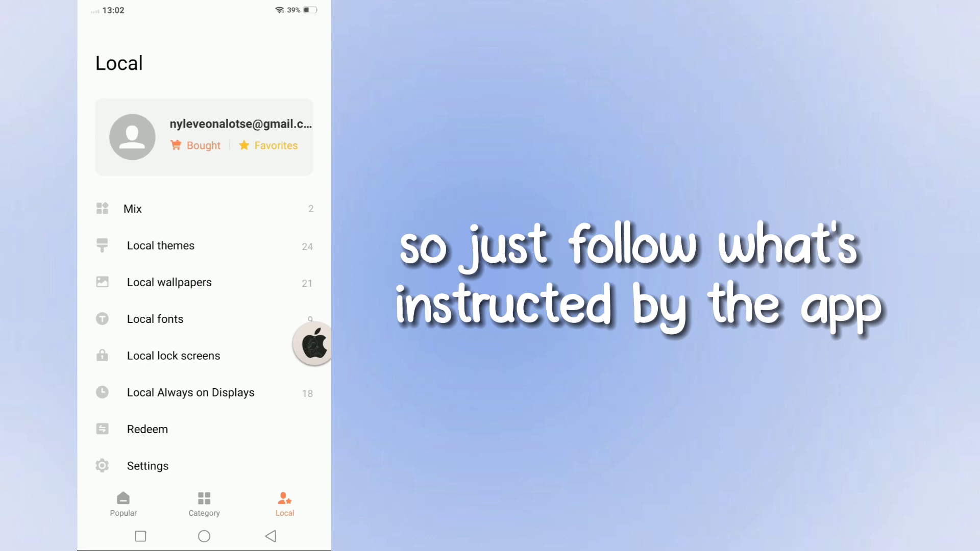
left_click(155, 319)
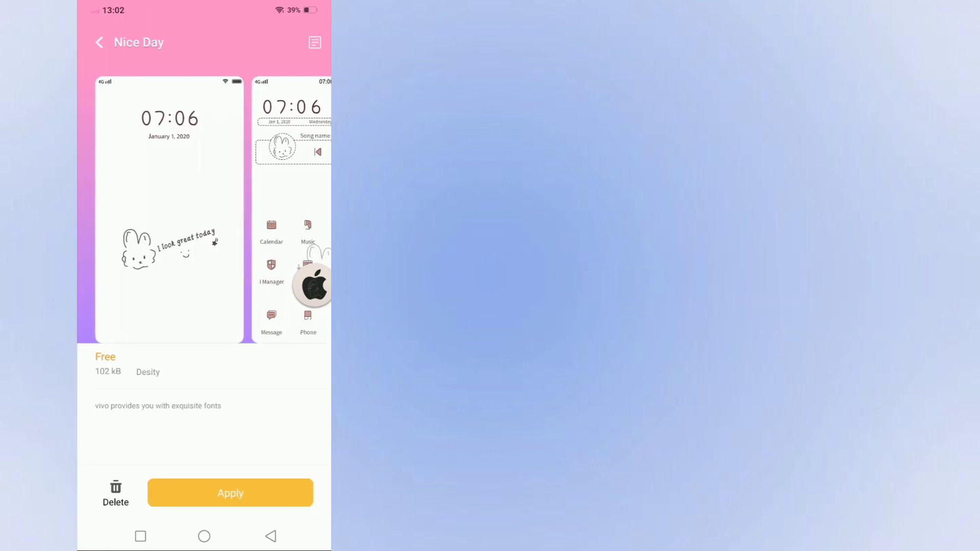
left_click(230, 493)
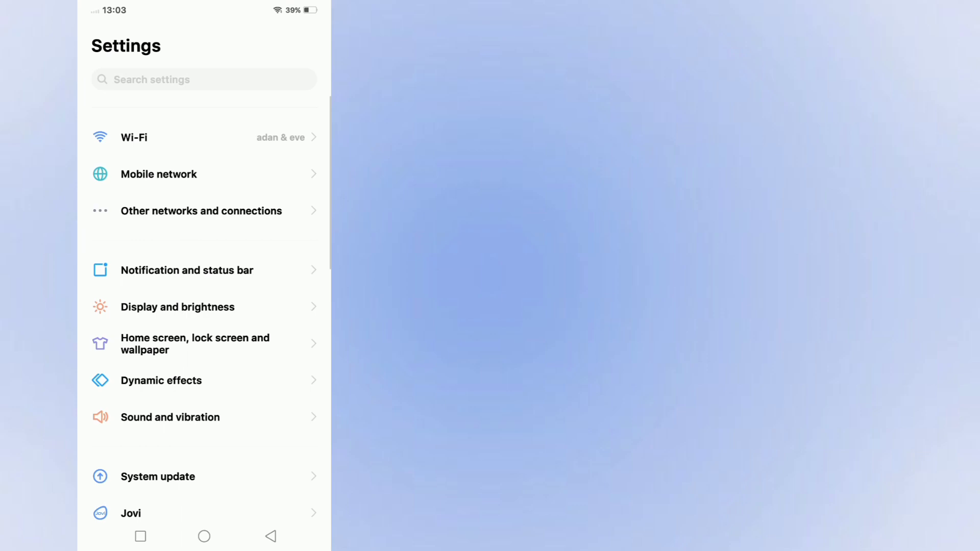
Scroll through Settings to check the menus in the new SemiBold font.
scroll("down", 3)
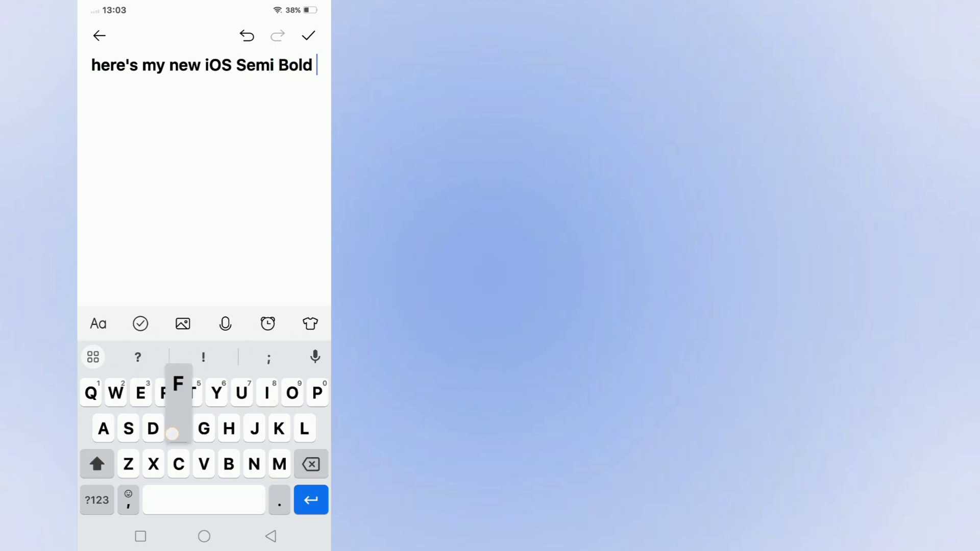
Extend the note with 'Font on', numbers and 'PLEASE WATCHH', then switch to Messenger.
type("Font on N")
type("128394929+$9$;\"#")
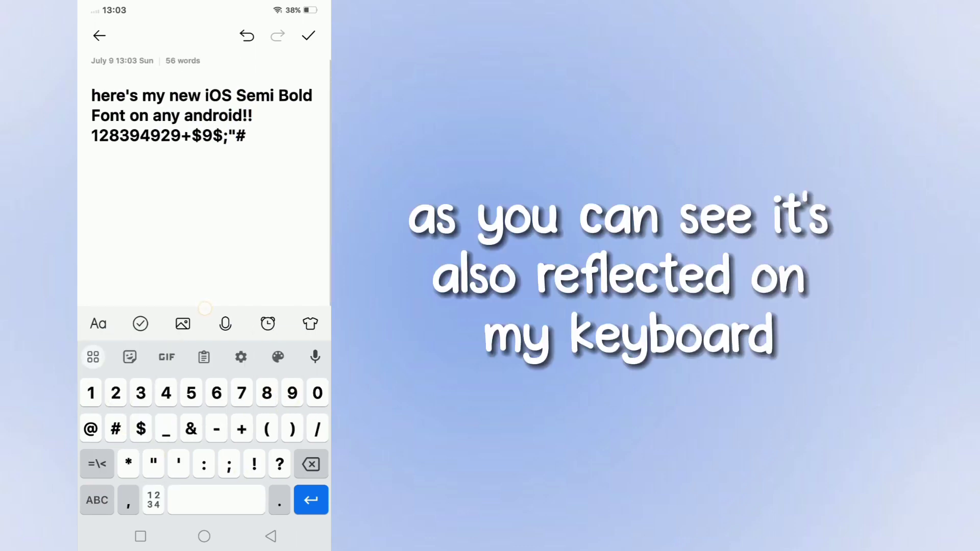
left_click(97, 500)
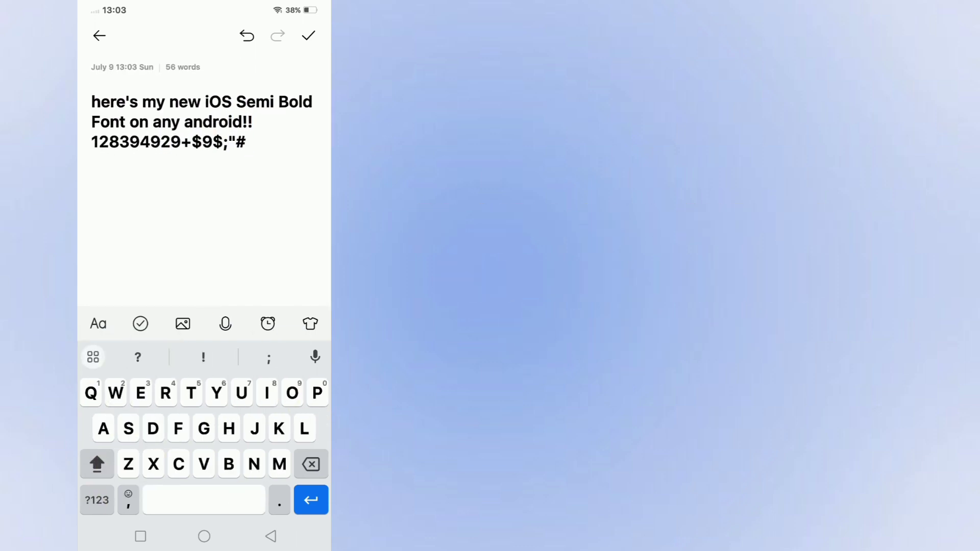
type("PLEASE WATCHH")
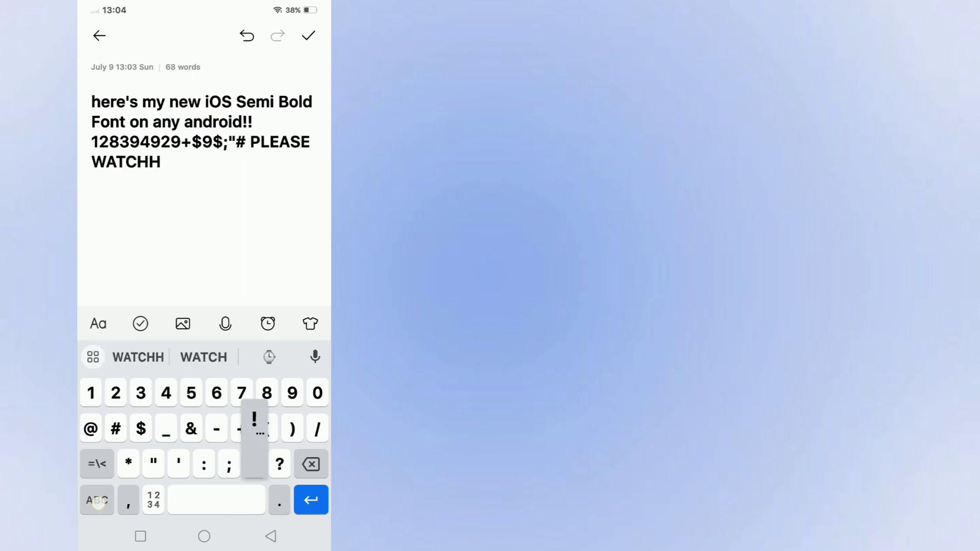
left_click(308, 36)
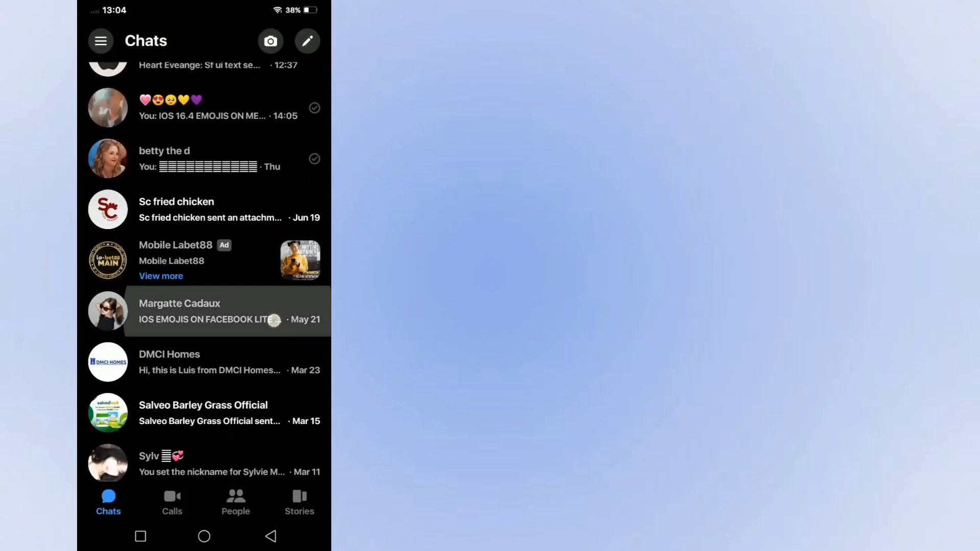
Open two Messenger chats, ending on DMCI Homes, to check the new font.
left_click(206, 312)
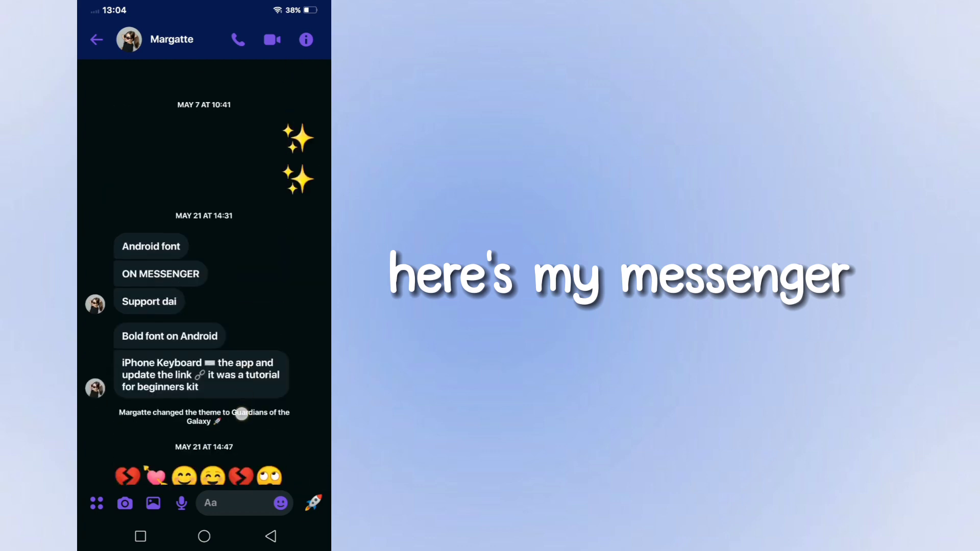
left_click(97, 39)
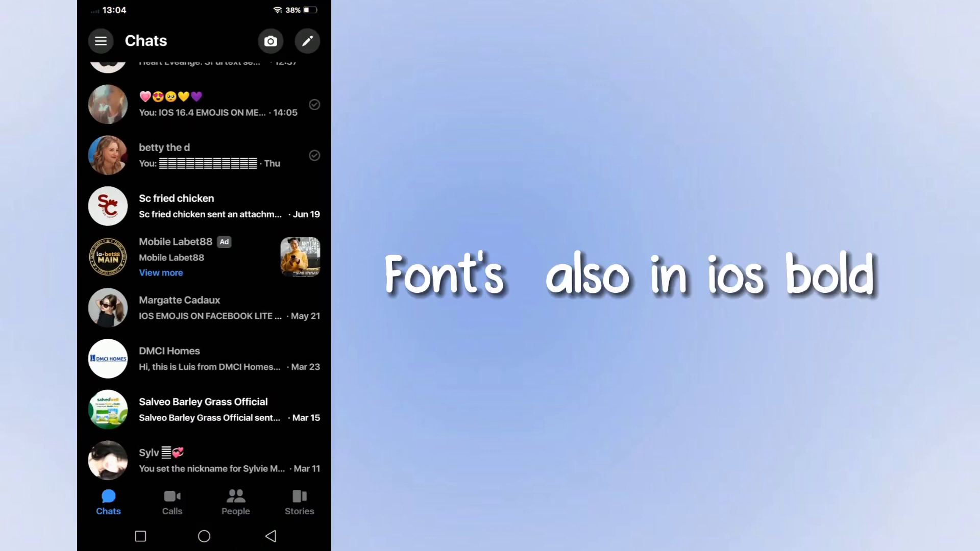
left_click(210, 359)
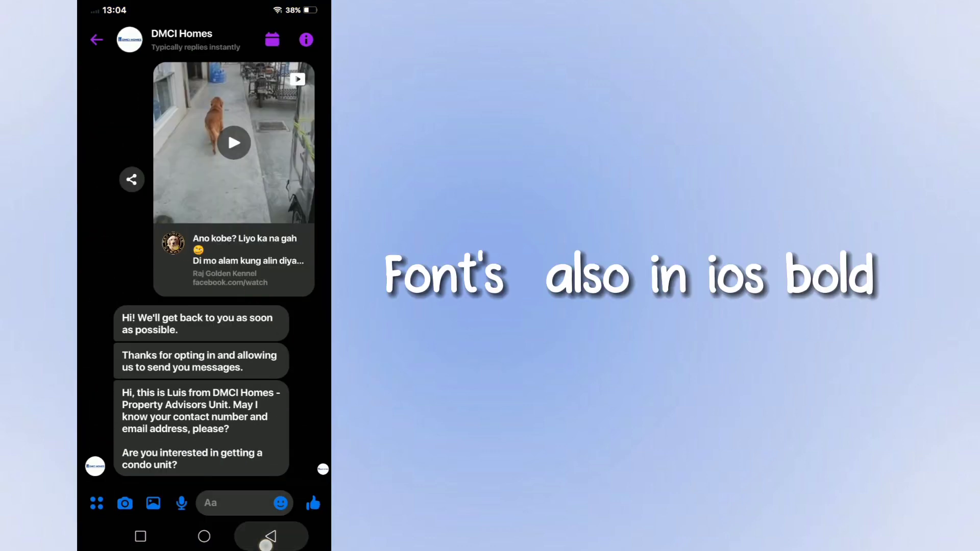